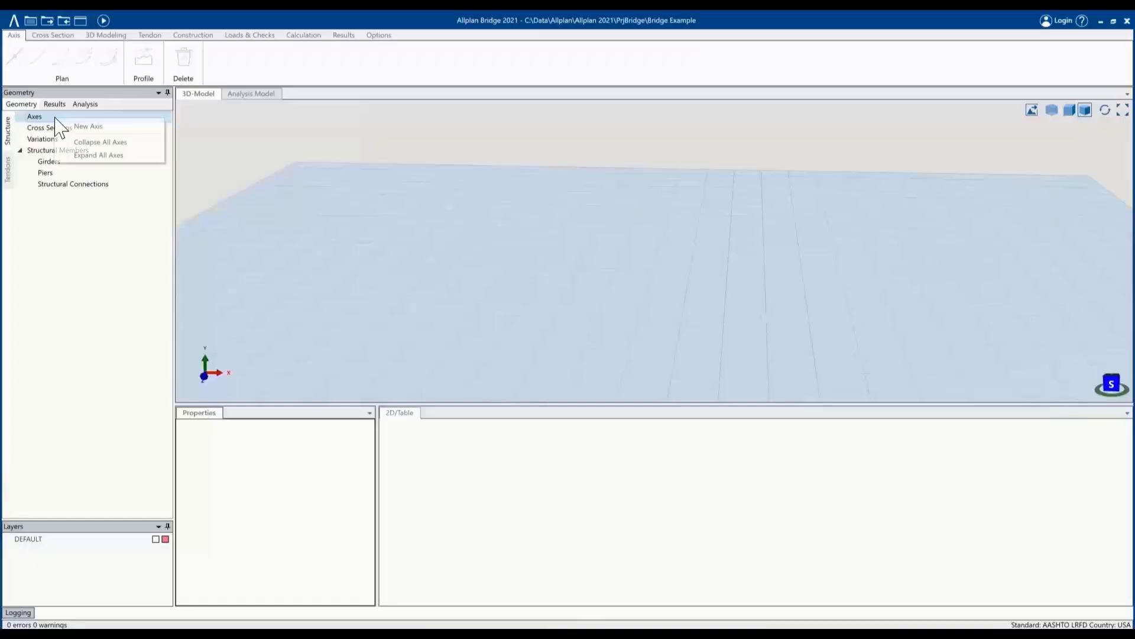
- Create Axis 1 and place its plan start point at east 0, north 0
left_click(89, 127)
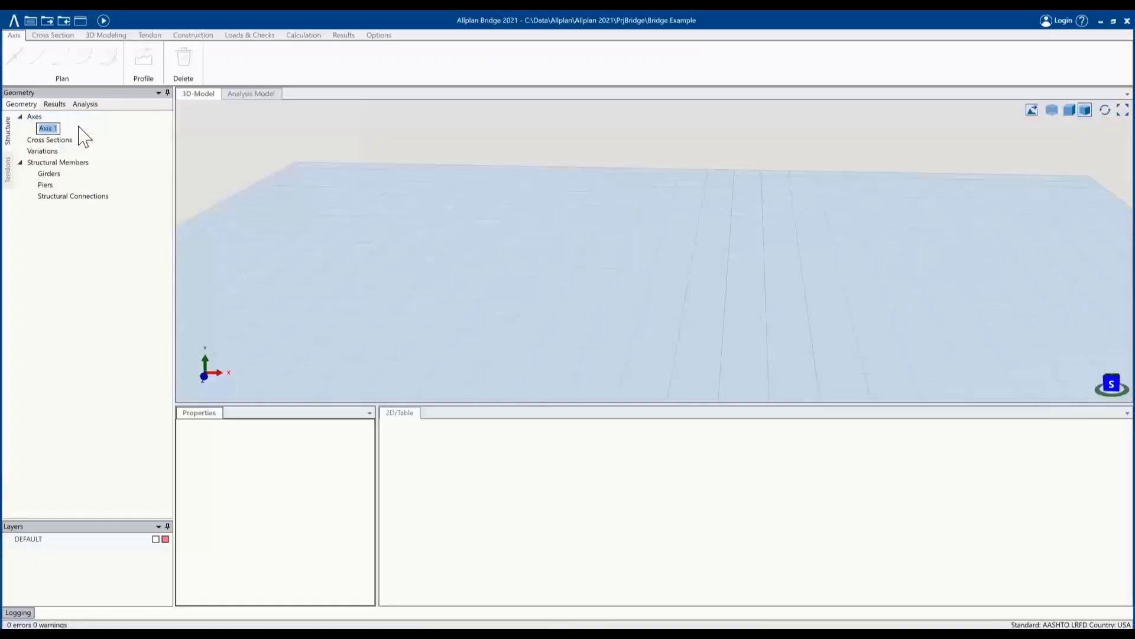
left_click(47, 127)
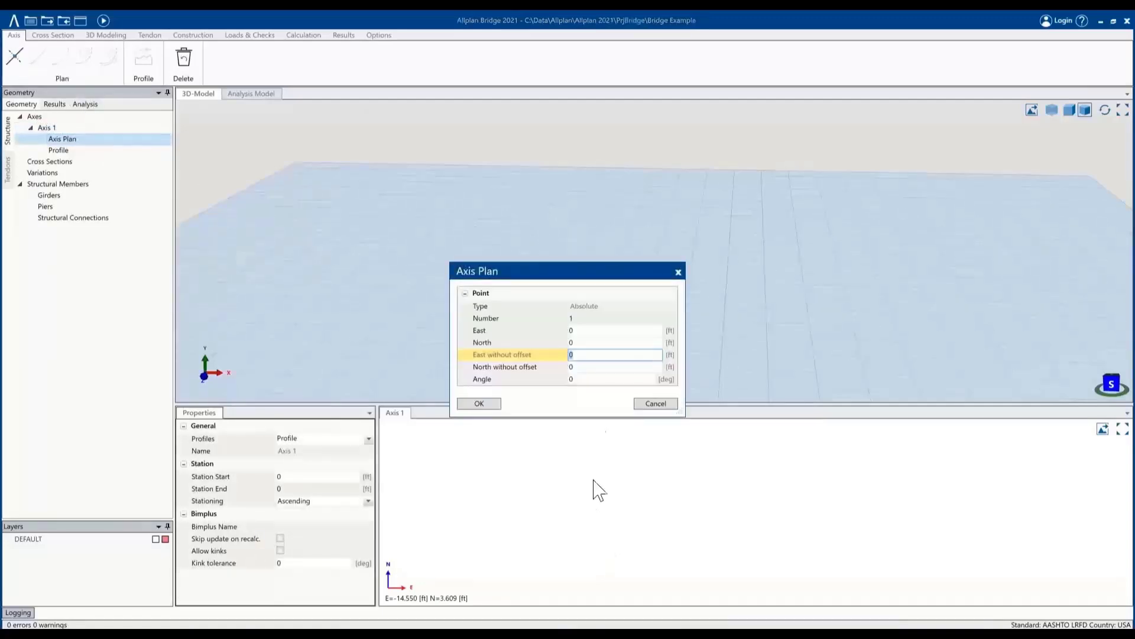
mouse_move(617, 383)
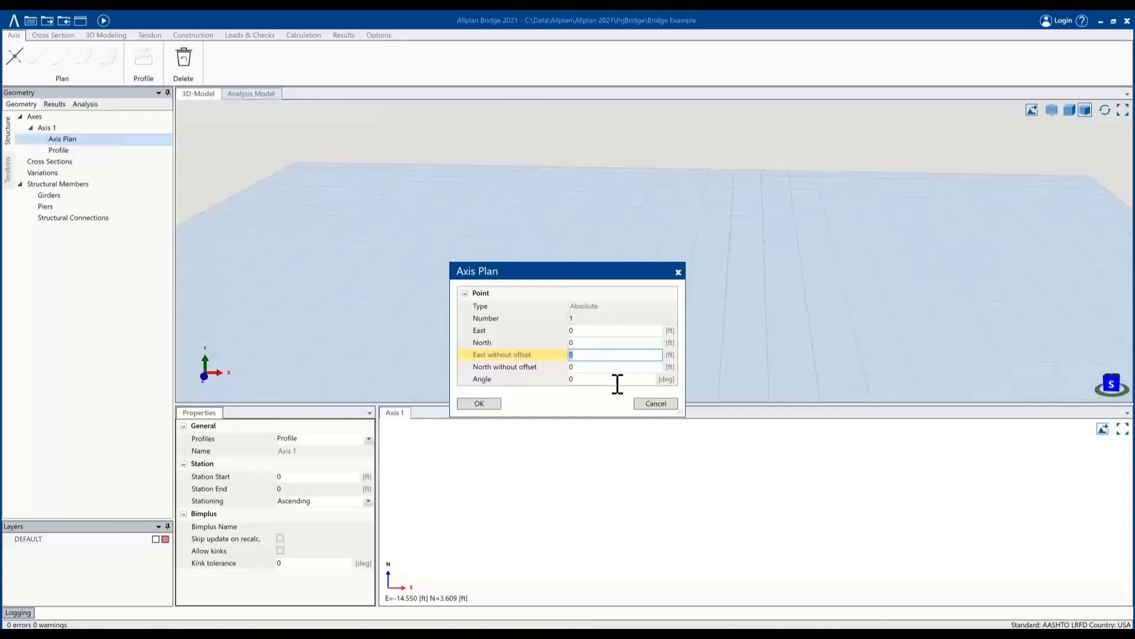
left_click(478, 403)
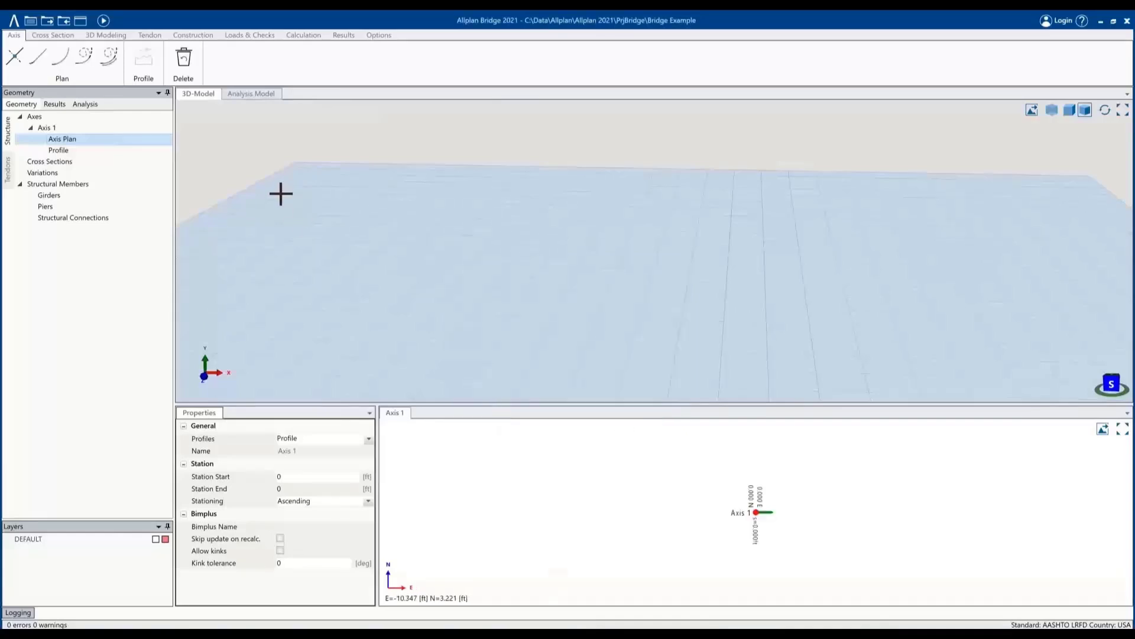
mouse_move(38, 57)
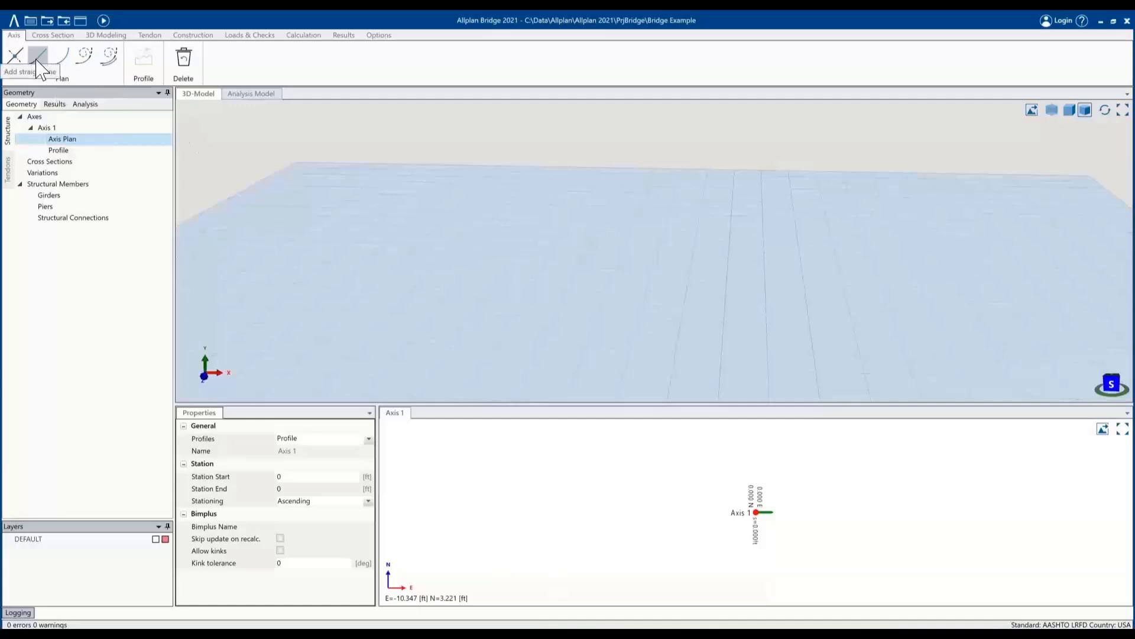
- Add a straight plan segment of length 225 ft from the origin
left_click(38, 57)
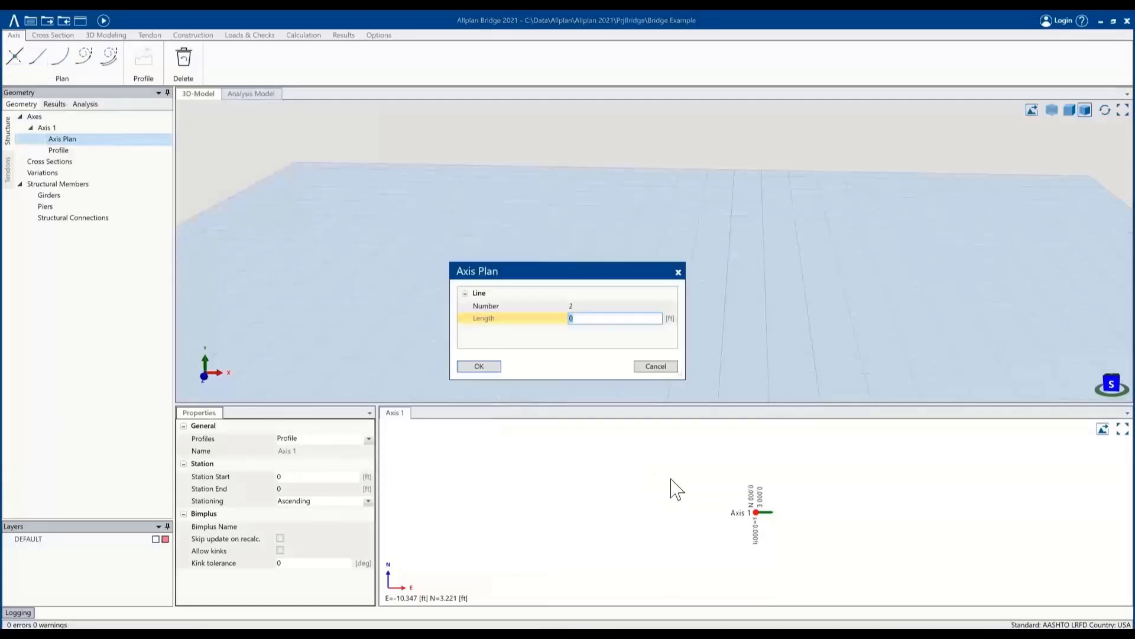
type("22")
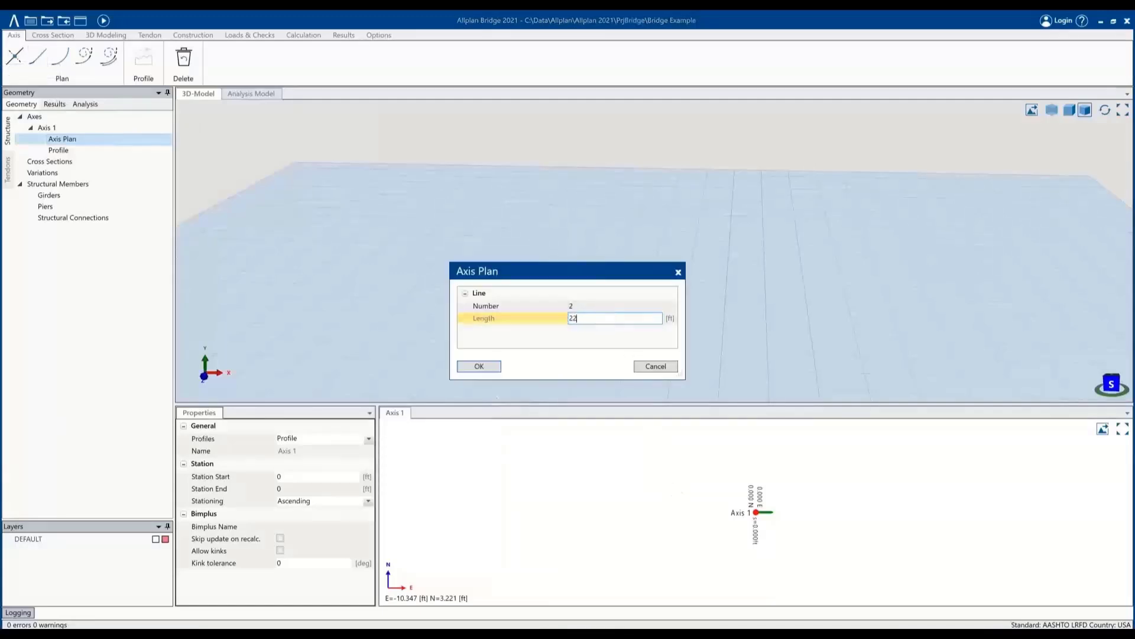
left_click(478, 365)
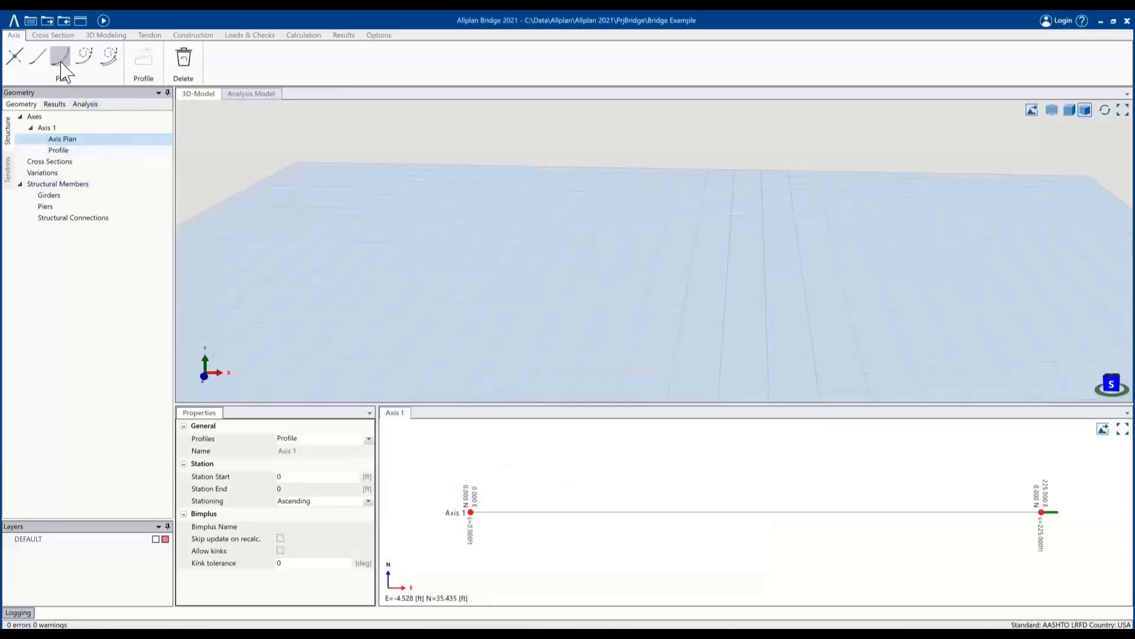
mouse_move(85, 56)
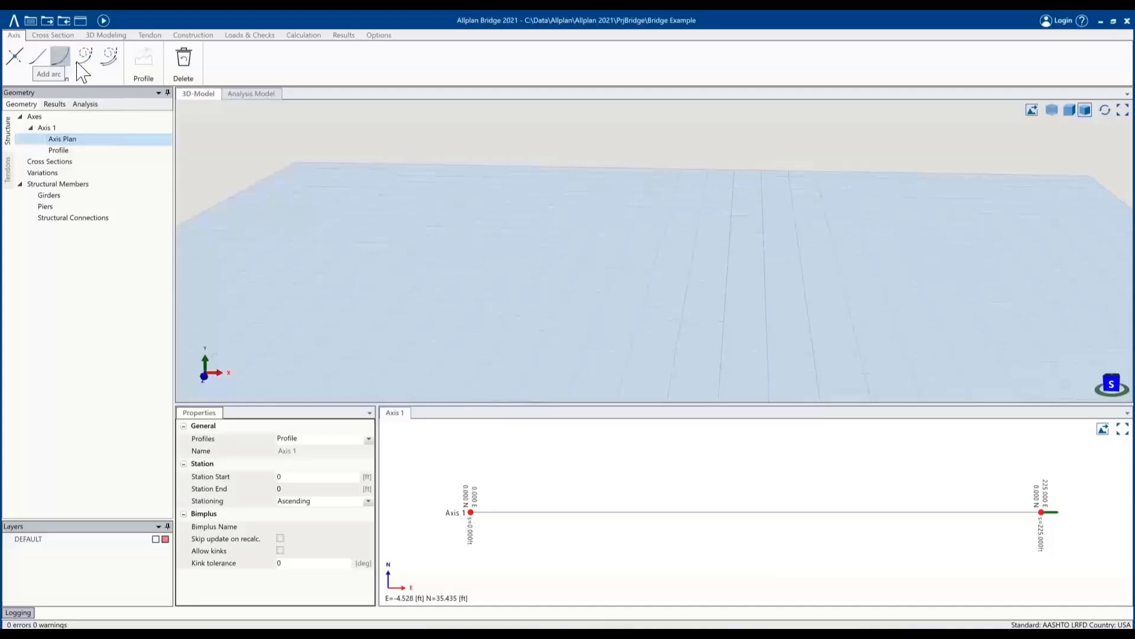
- Add a circular arc of length 225 ft and radius 1000 ft after the straight segment
left_click(60, 56)
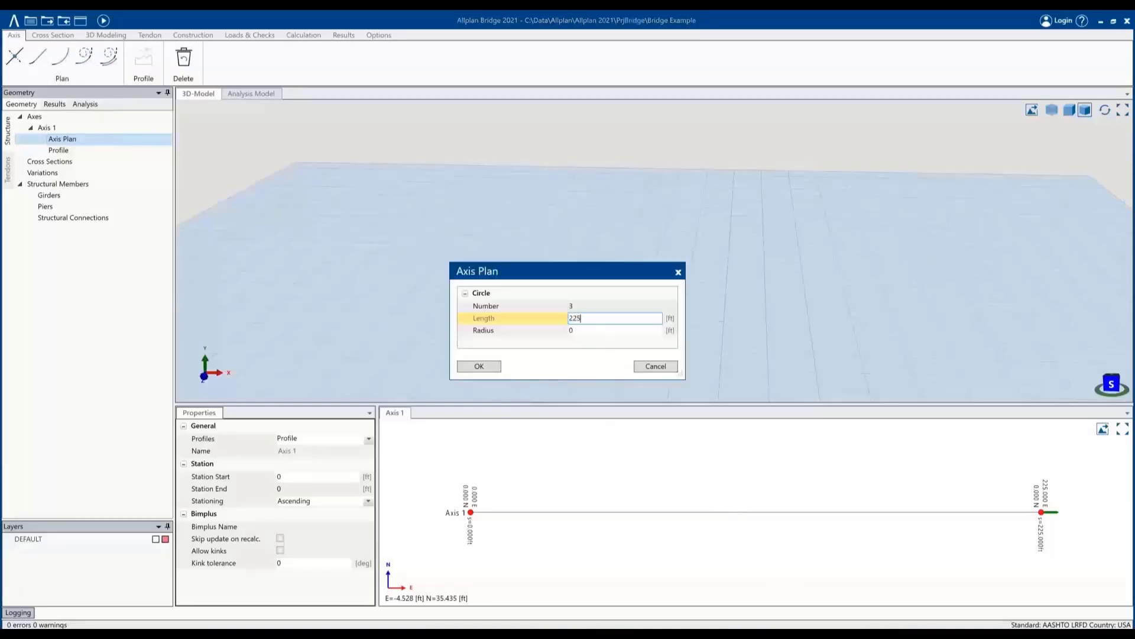
left_click(614, 330)
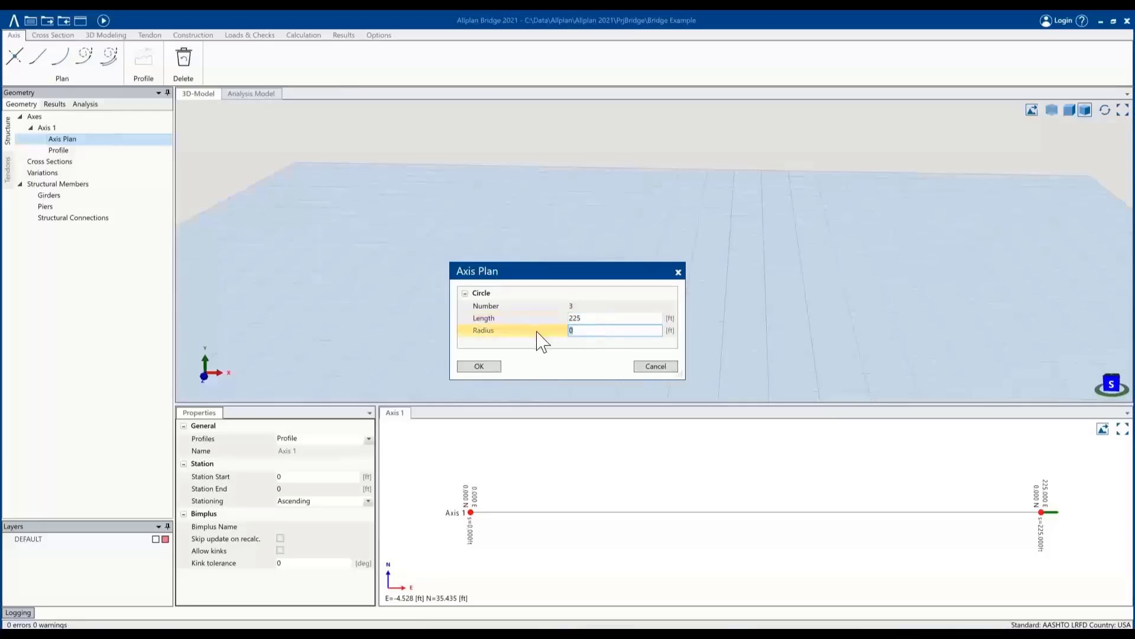
type("1000")
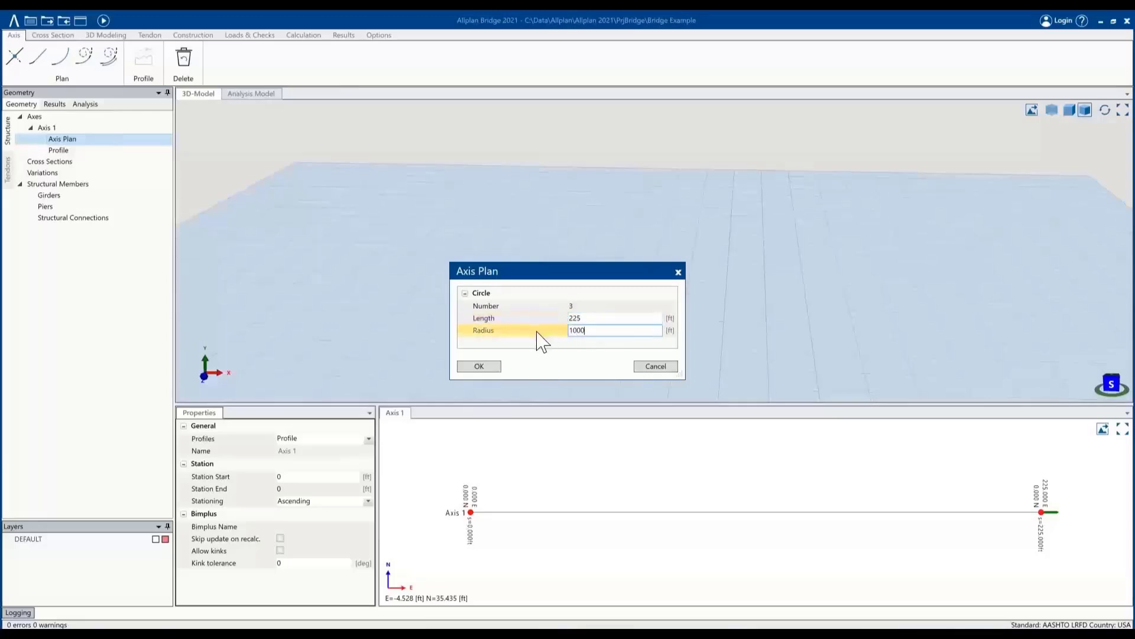
left_click(479, 366)
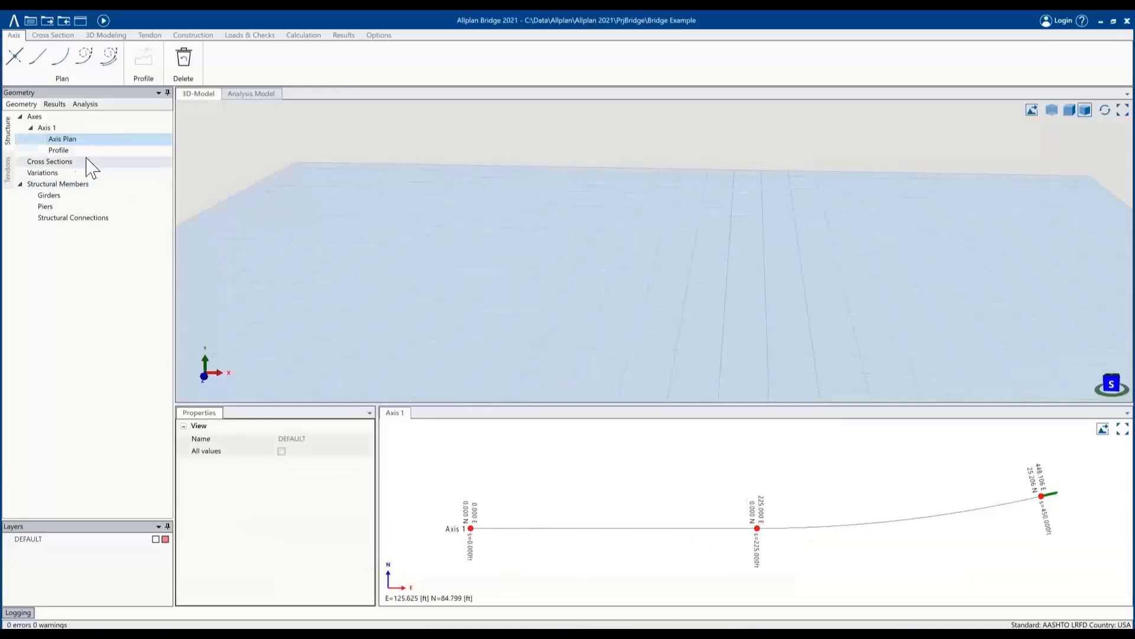
- Start Axis 1's vertical profile with a first polygon point at station 0, height 0
left_click(58, 150)
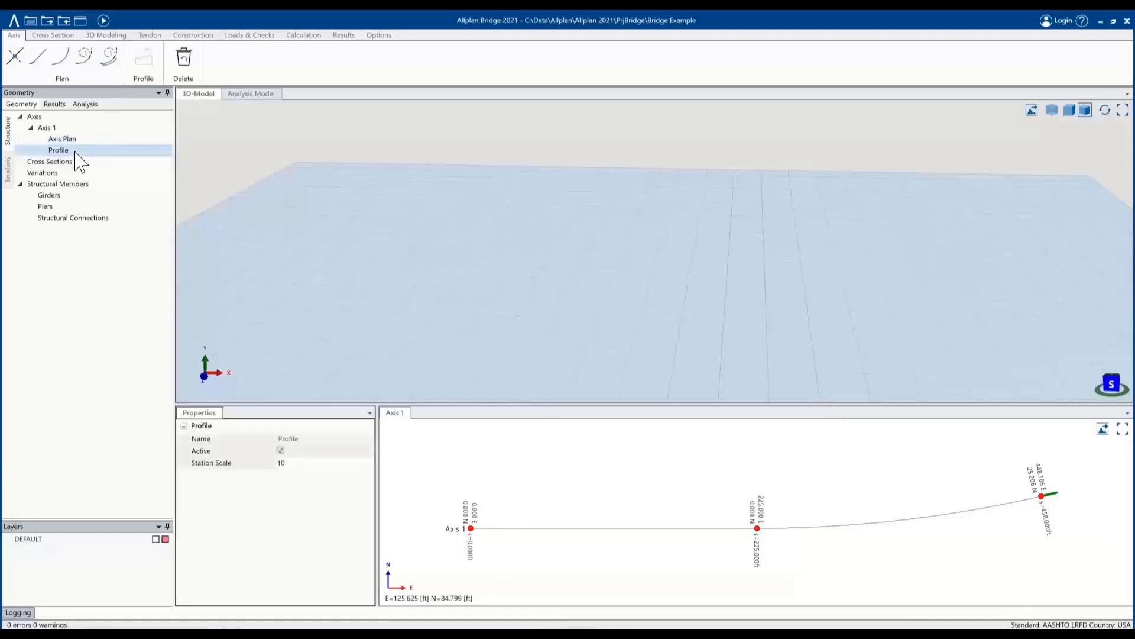
left_click(143, 61)
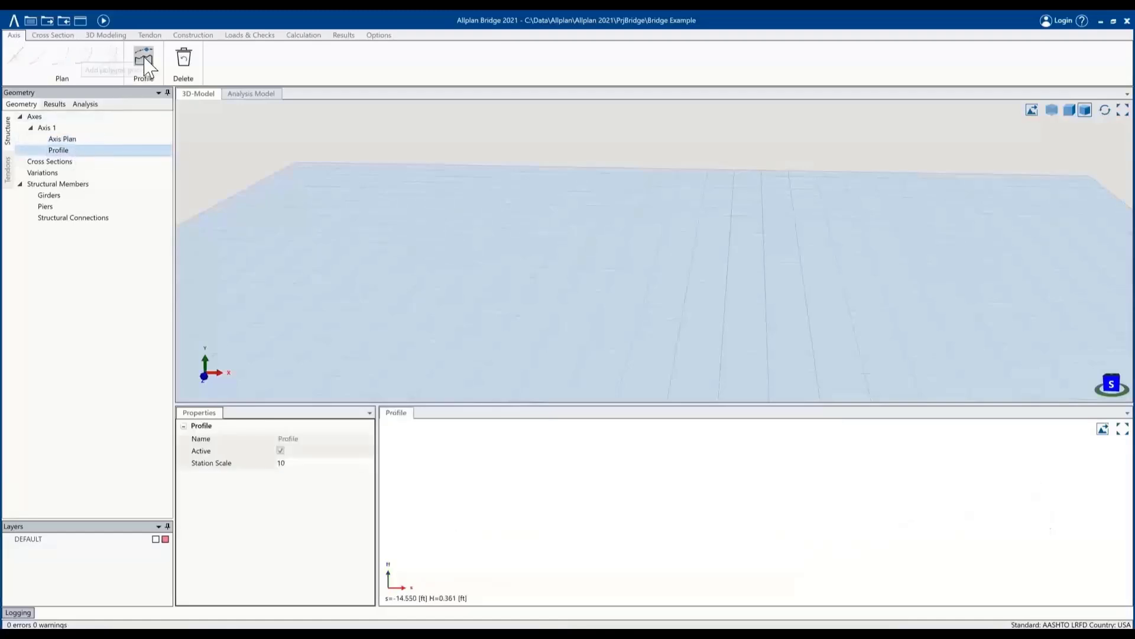
left_click(143, 58)
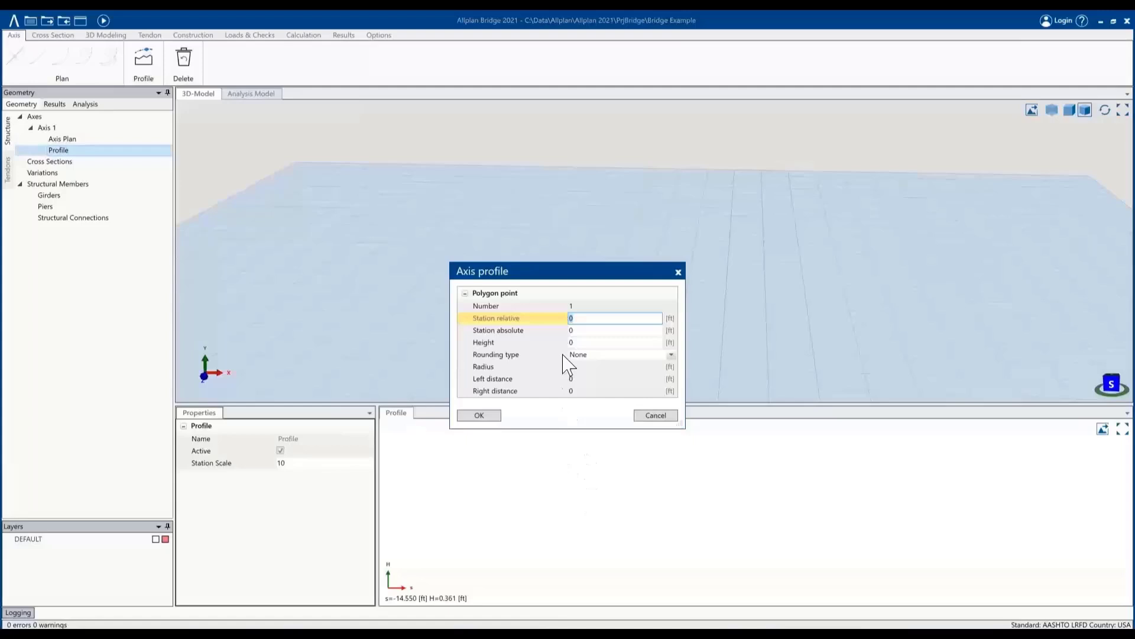
mouse_move(614, 324)
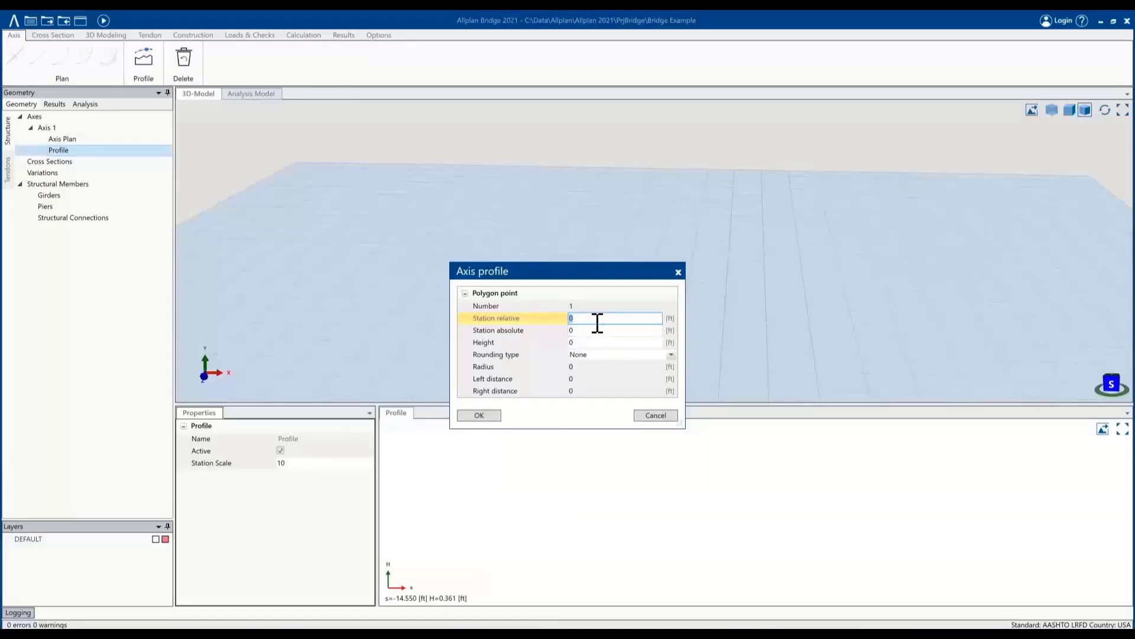
mouse_move(479, 416)
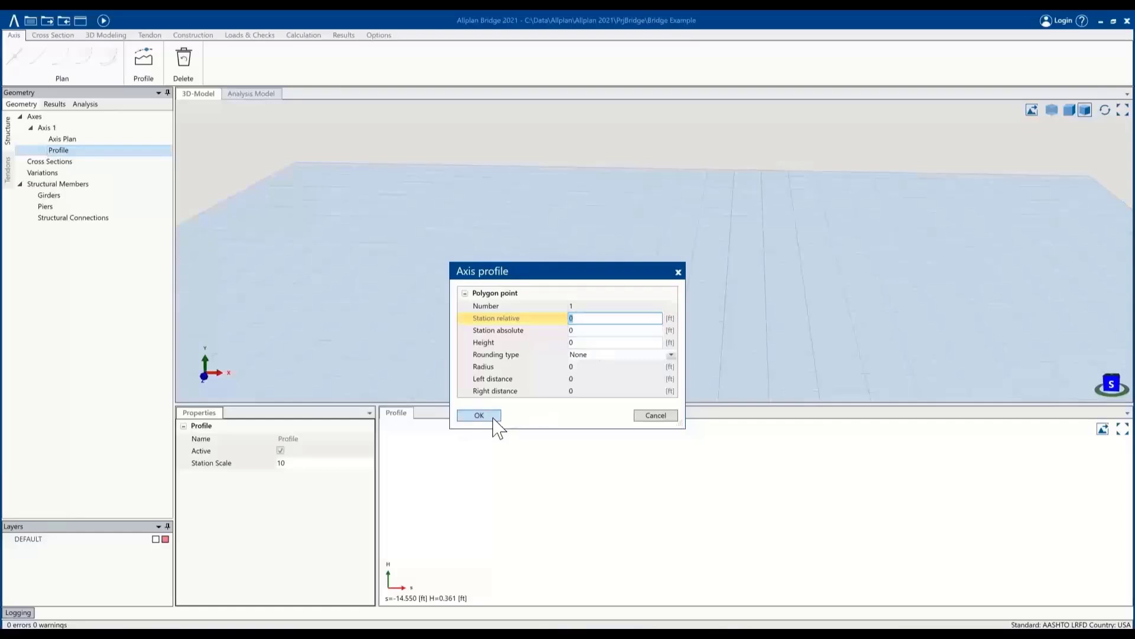
left_click(478, 415)
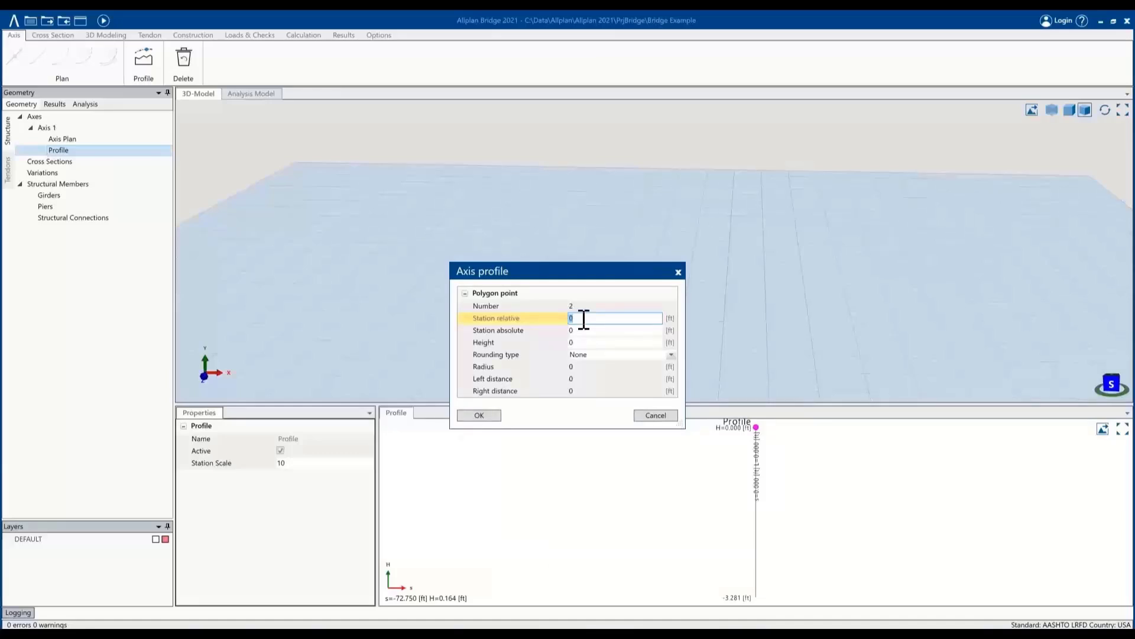
- Add a profile point at station 225, height 40, with parabolic rounding of radius 1000
type("225")
left_click(615, 342)
type("4")
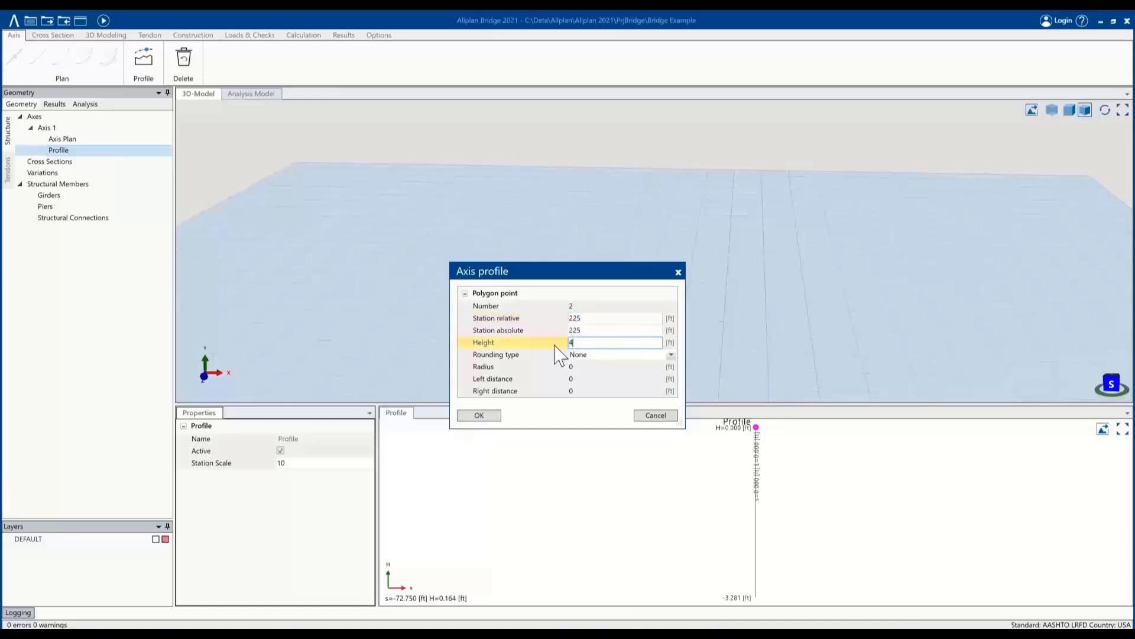
left_click(669, 355)
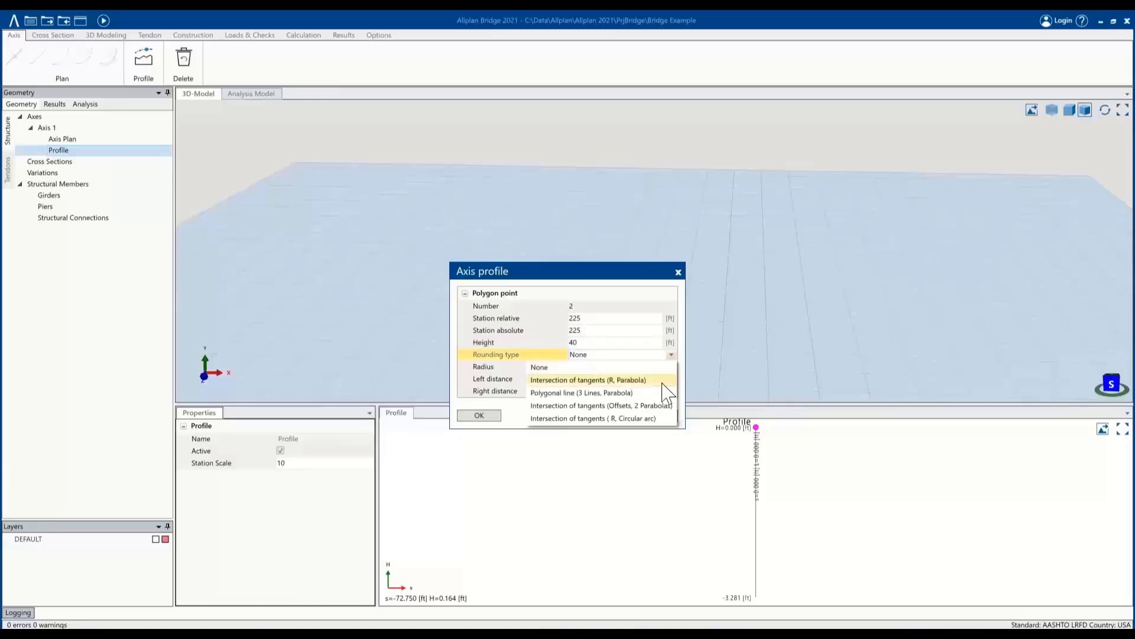
mouse_move(658, 387)
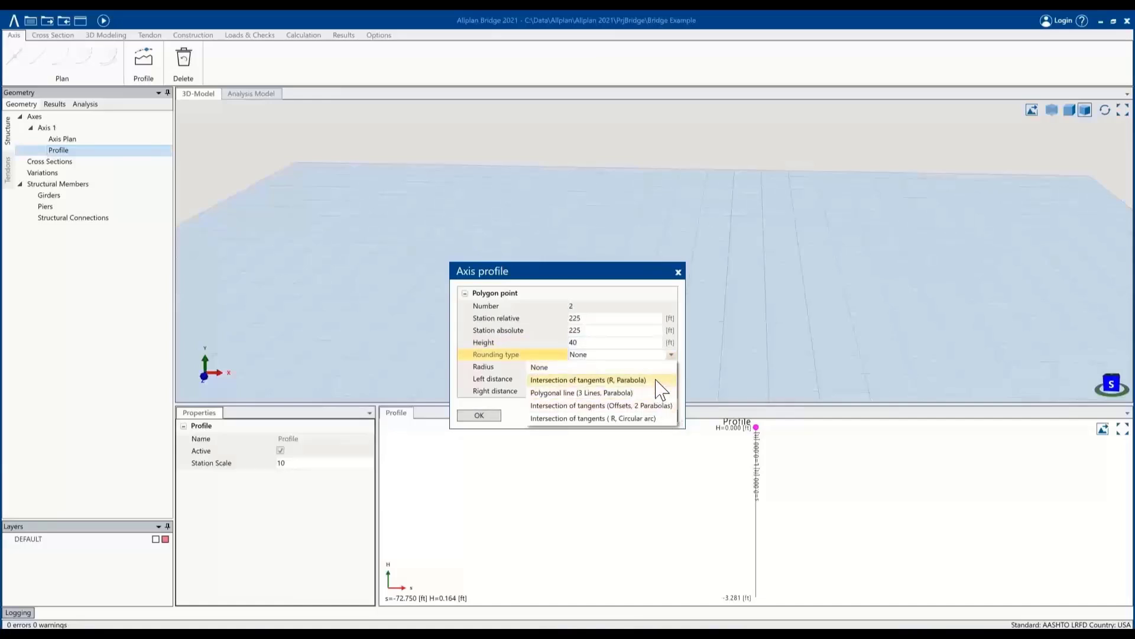
left_click(588, 379)
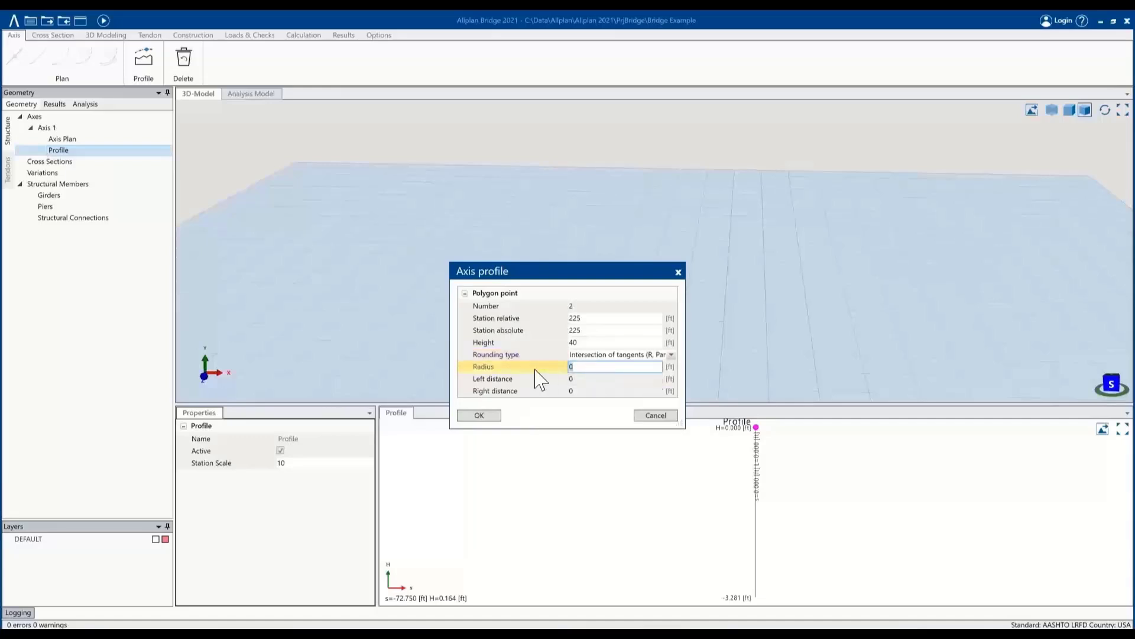
type("1")
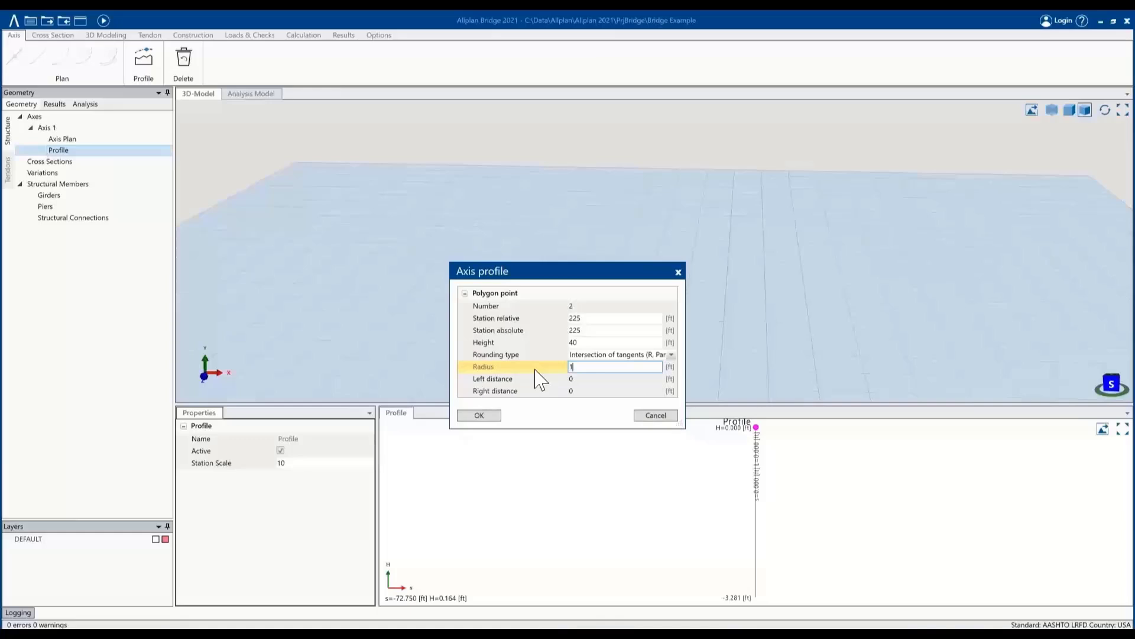
type("1000")
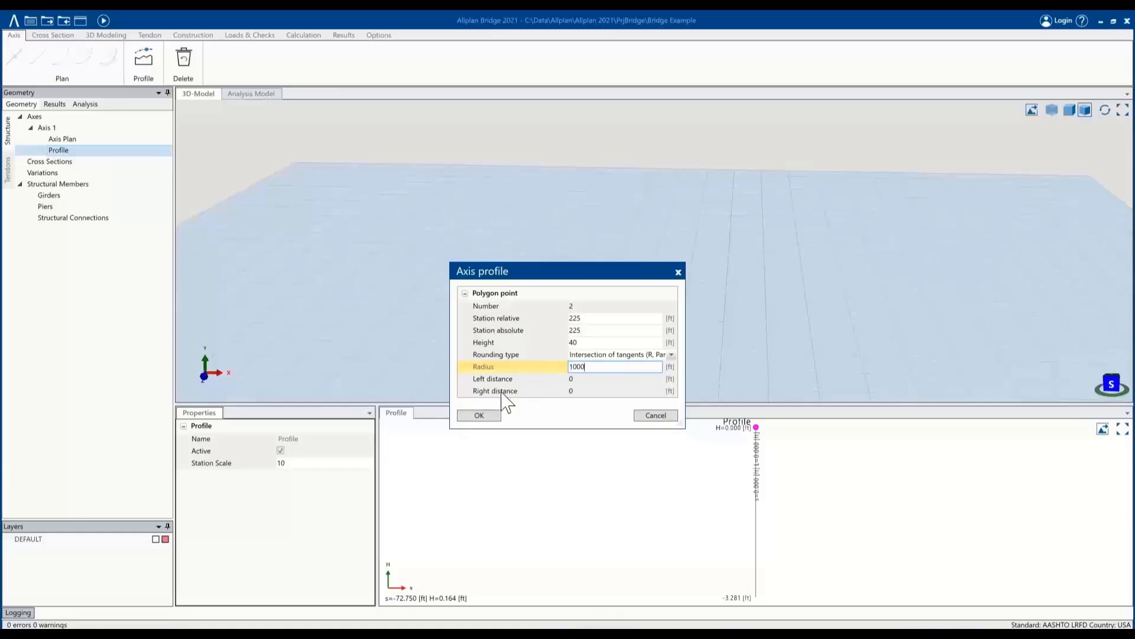
left_click(478, 415)
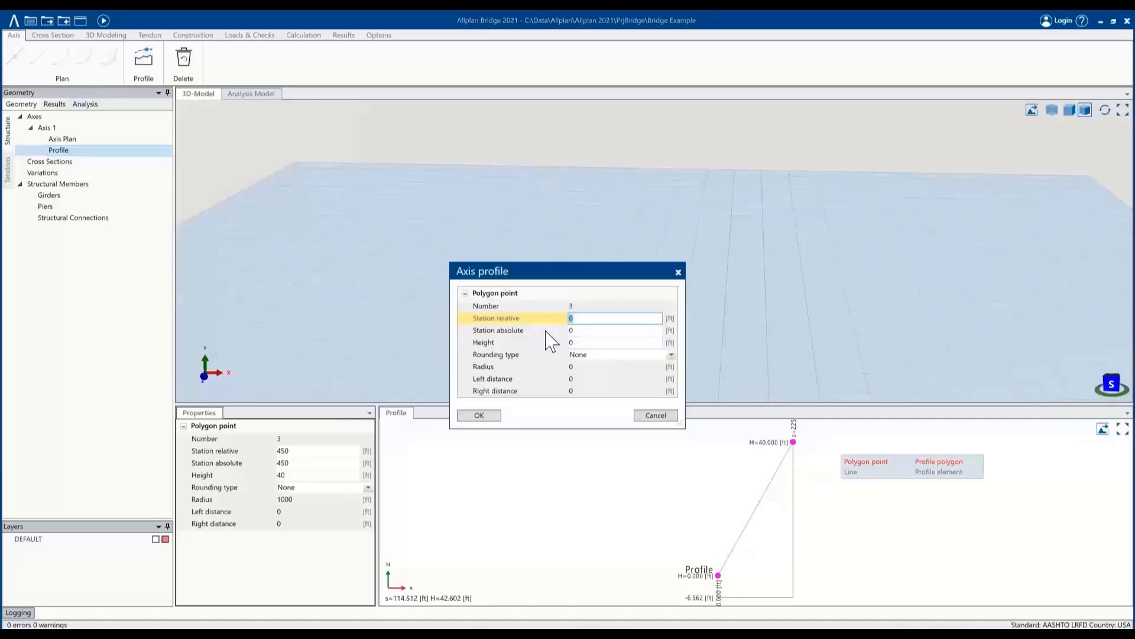
- Add the final profile point at station 450, height 0 to complete the crest
type("450")
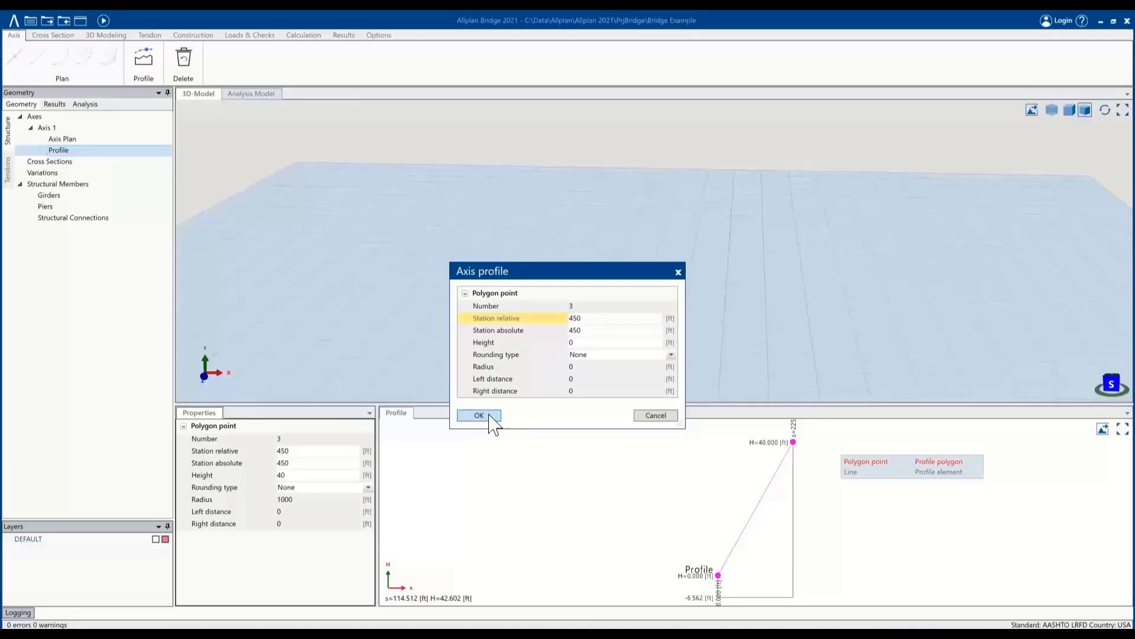
left_click(478, 415)
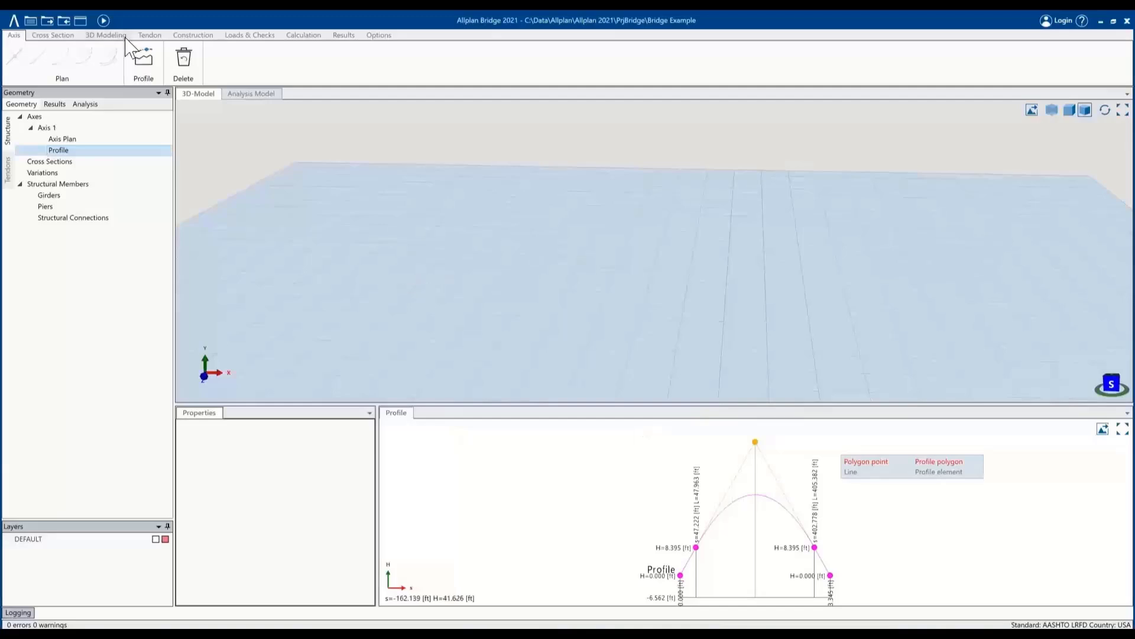
- Finish input so the 3D model shows the curved, crested Axis 1 alignment
left_click(58, 151)
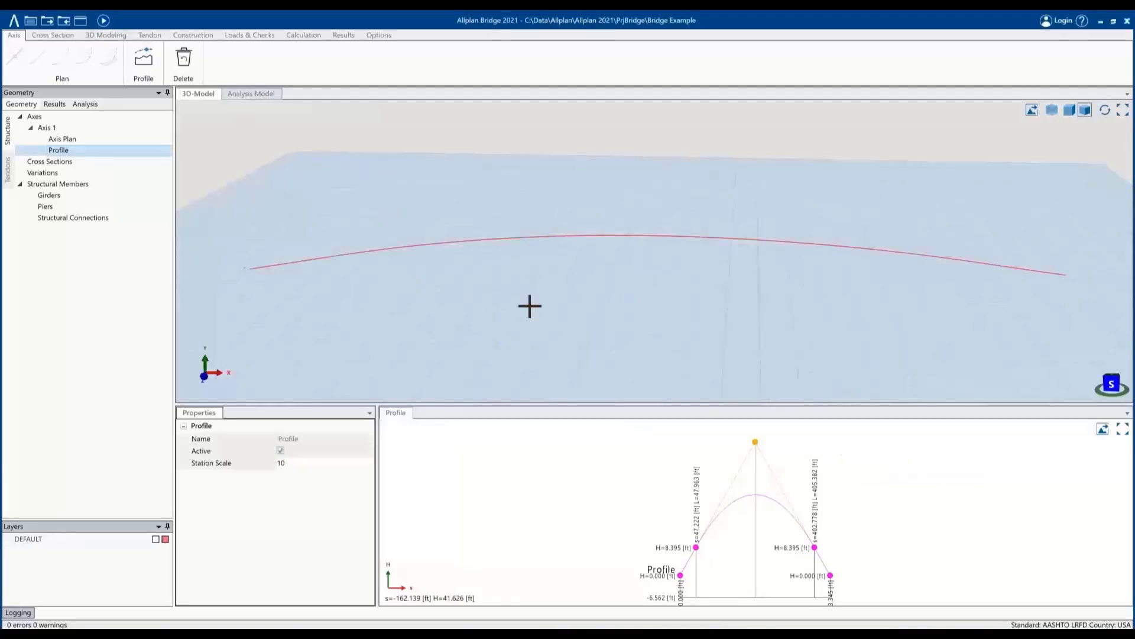